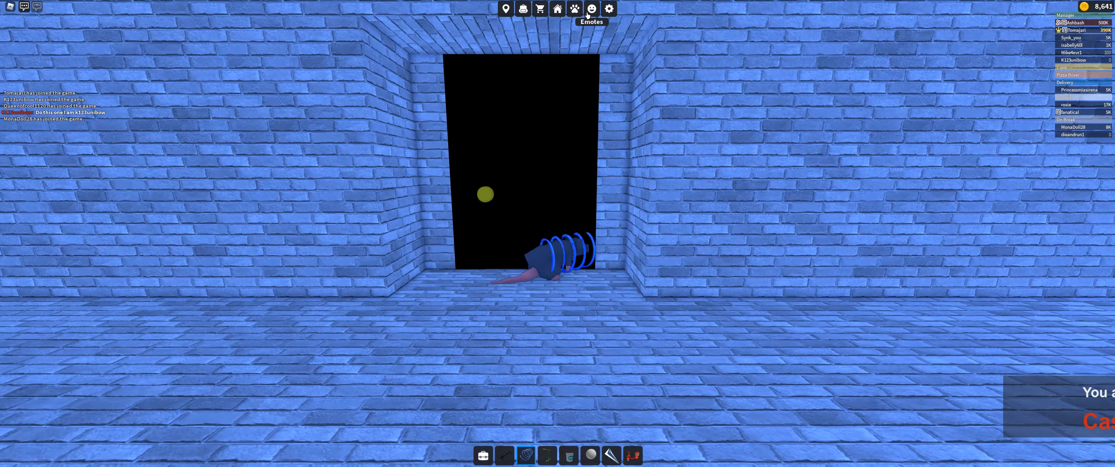
- Show the rat's emote choices: Grab, Poop, Dead and Dance
click(591, 8)
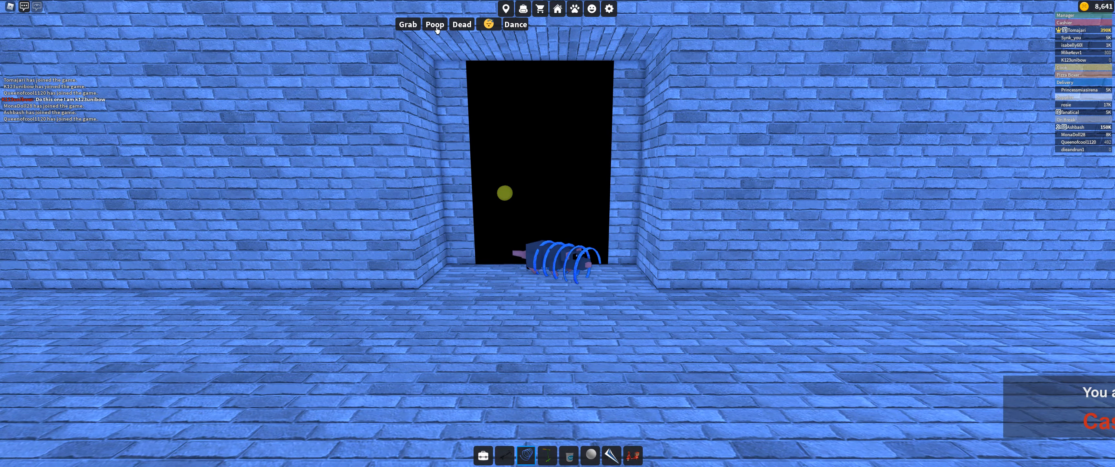